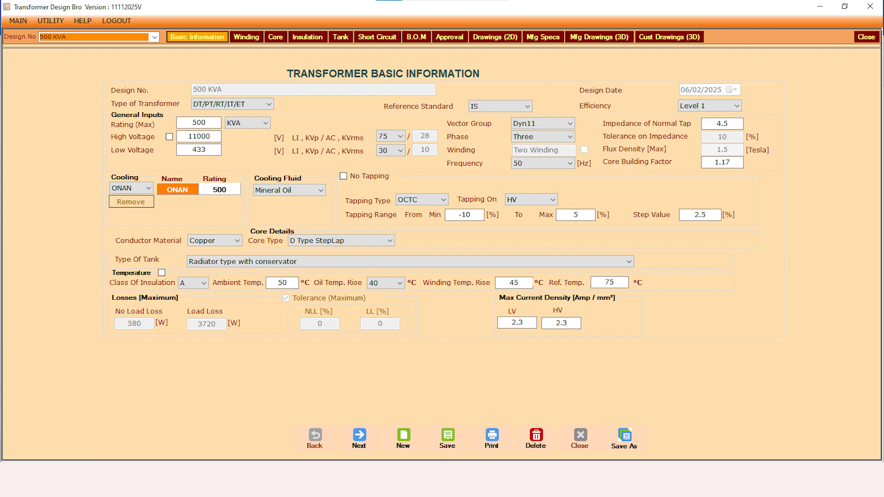
pyautogui.moveTo(165, 141)
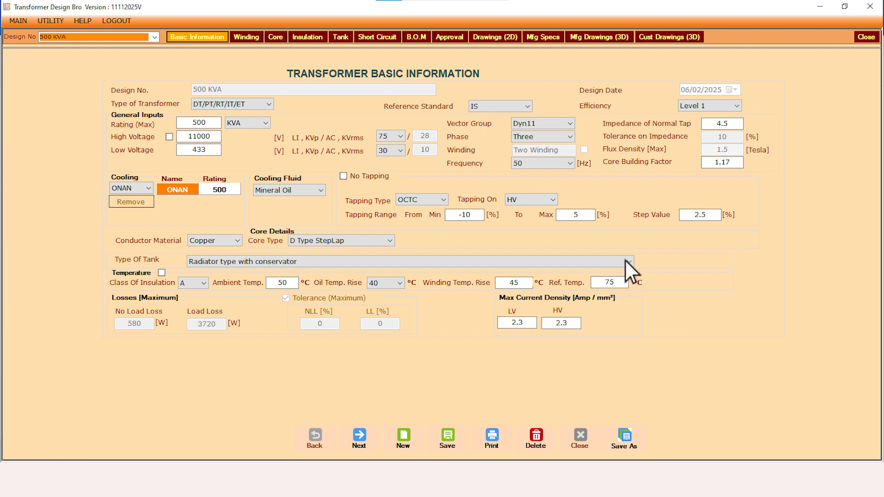
# - Keep 'Radiator type with conservator' as tank type and move to the winding design sheet
pyautogui.click(627, 261)
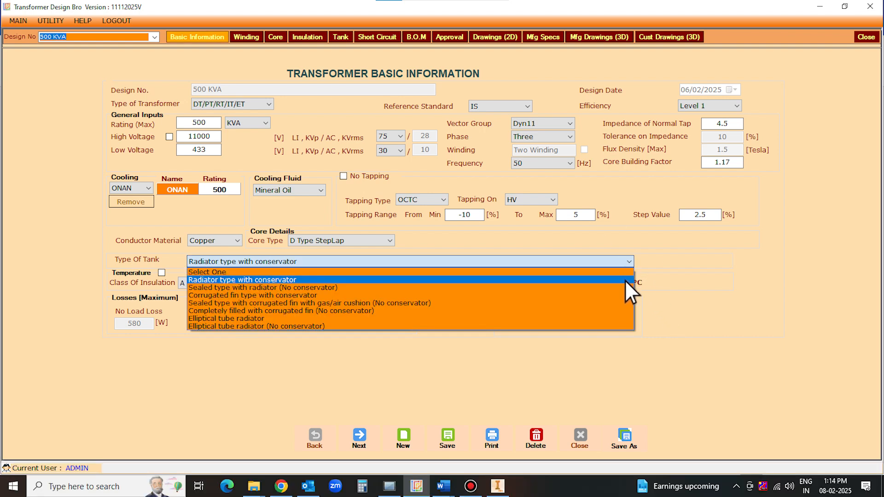
pyautogui.moveTo(627, 289)
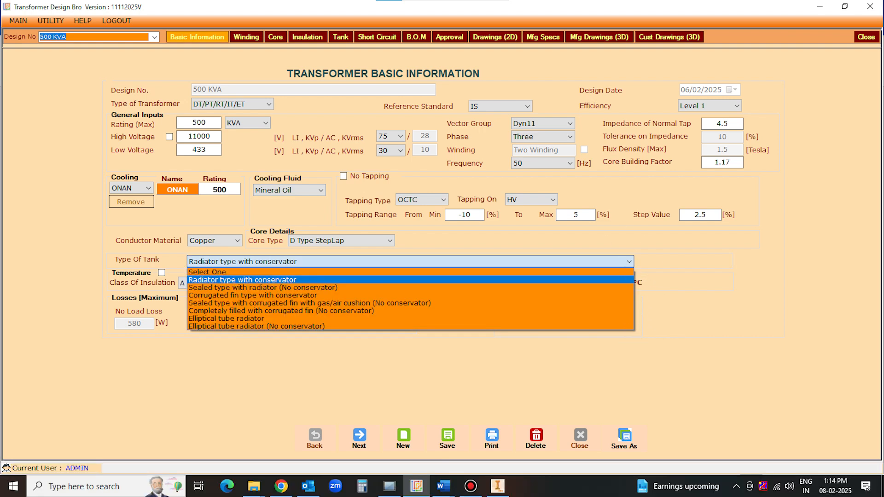
pyautogui.click(241, 280)
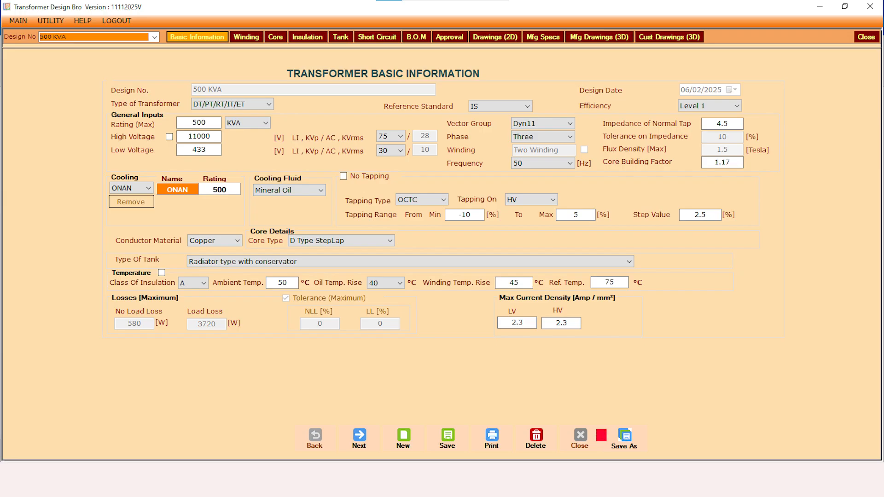
pyautogui.click(245, 36)
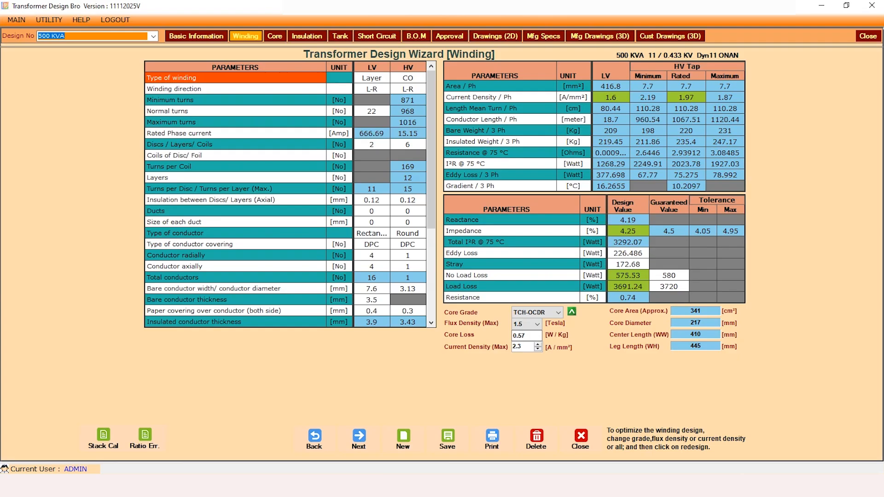
# - Show the frame/insulation arrangement, then the tank, radiator and conservator sizing page
pyautogui.click(307, 36)
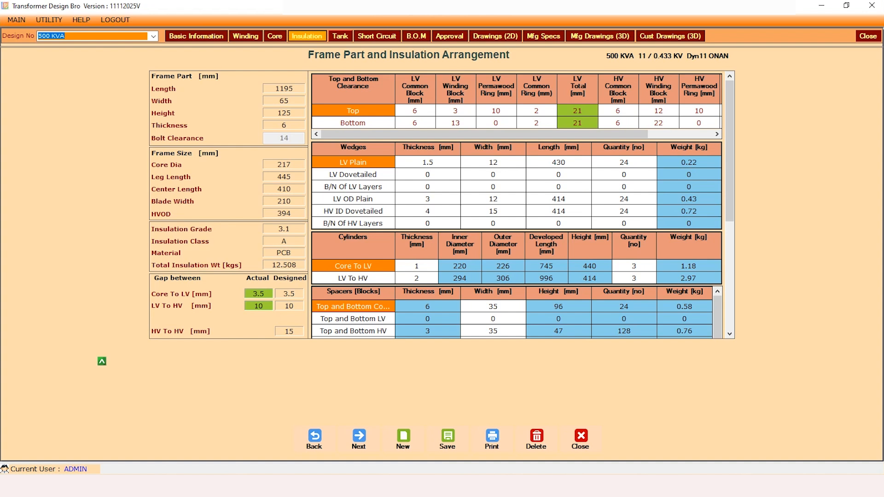
pyautogui.click(340, 36)
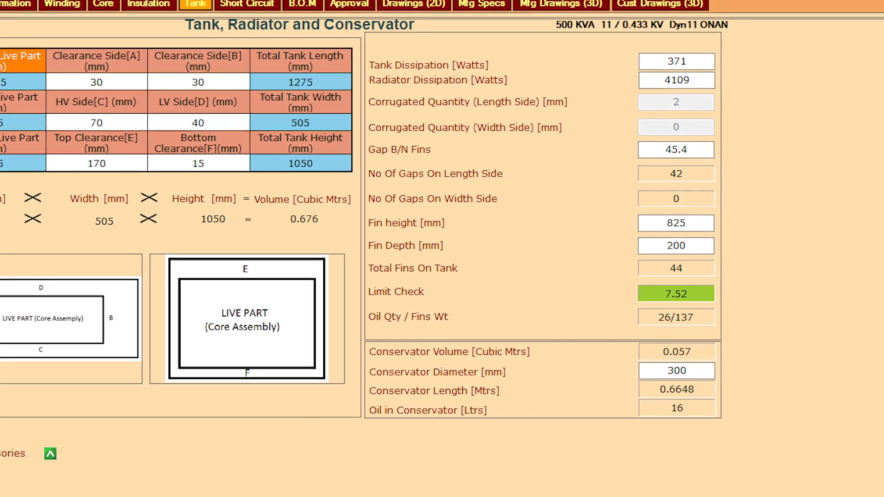
# - Scroll the tank sheet to the 44 fins, 825 mm height and 16-litre conservator figures
pyautogui.scroll(-3)
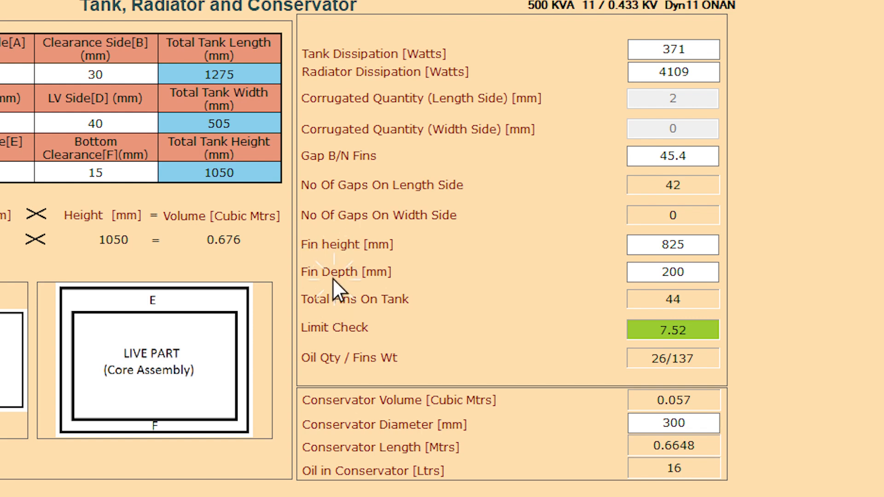
pyautogui.moveTo(327, 172)
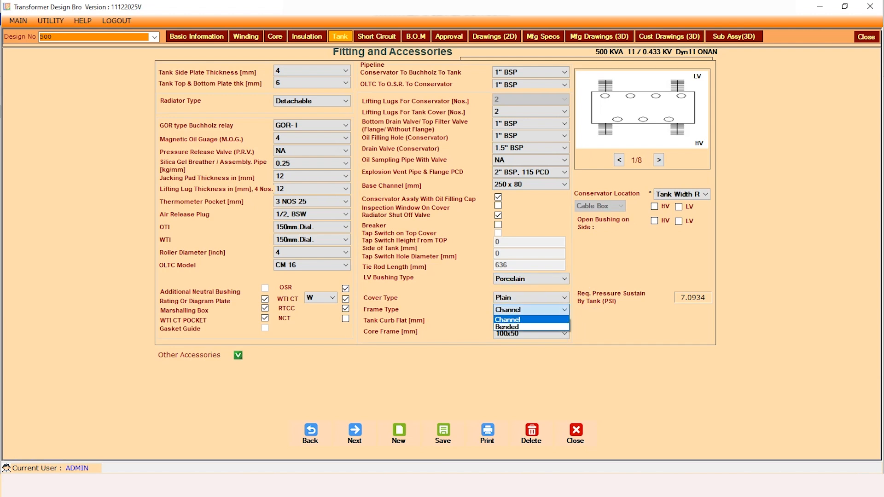
# - Set fittings to Channel frame, 3 NOS 25 thermometer pocket, 1/2 BSW air release plug, 150mm Dial OTI
pyautogui.click(508, 320)
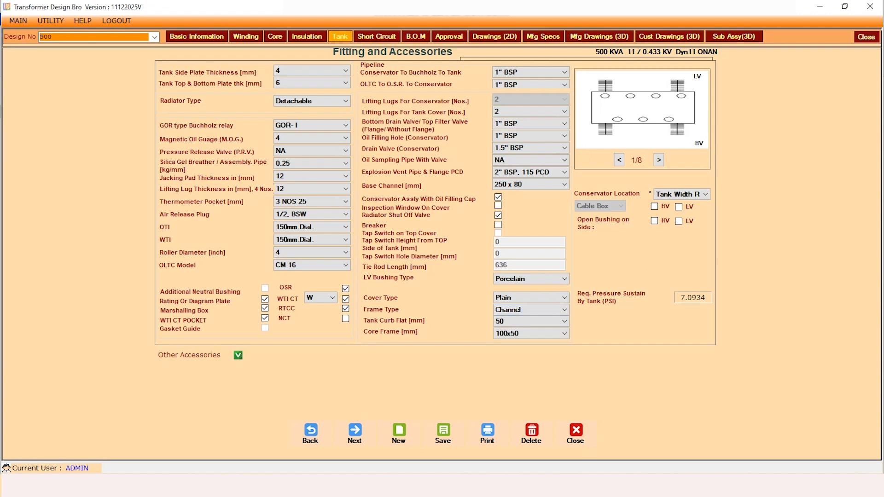
pyautogui.click(344, 126)
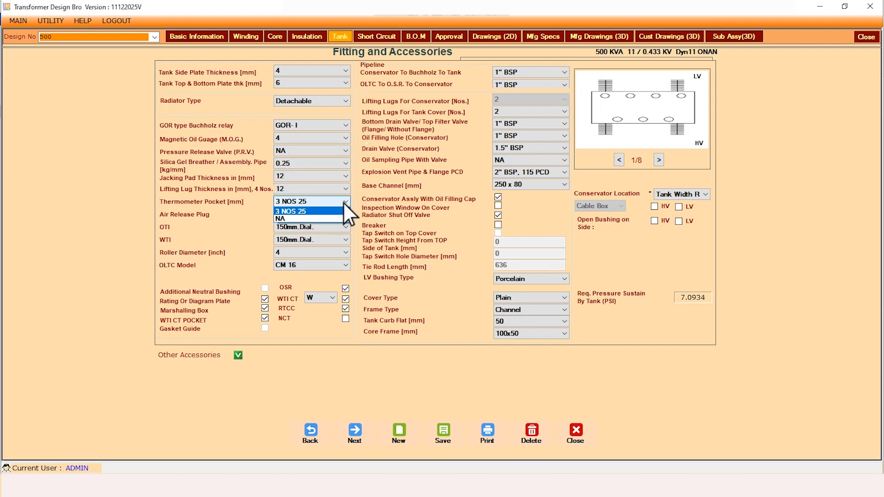
pyautogui.click(345, 215)
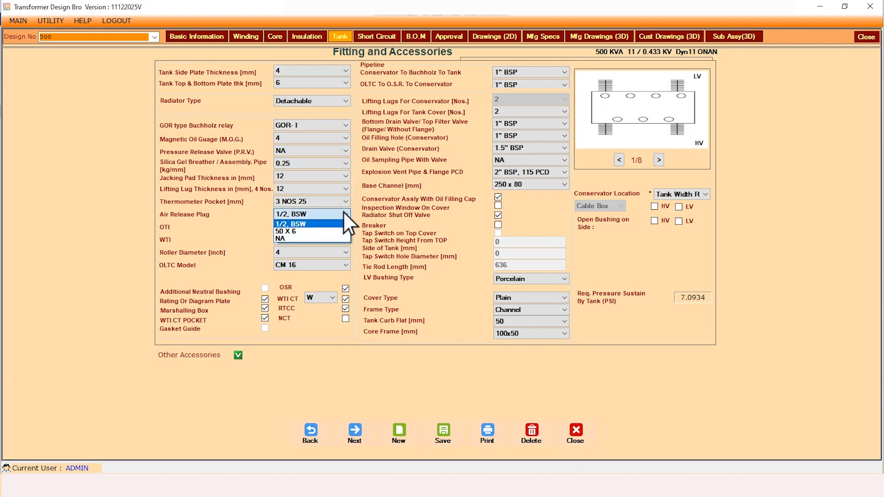
pyautogui.click(310, 227)
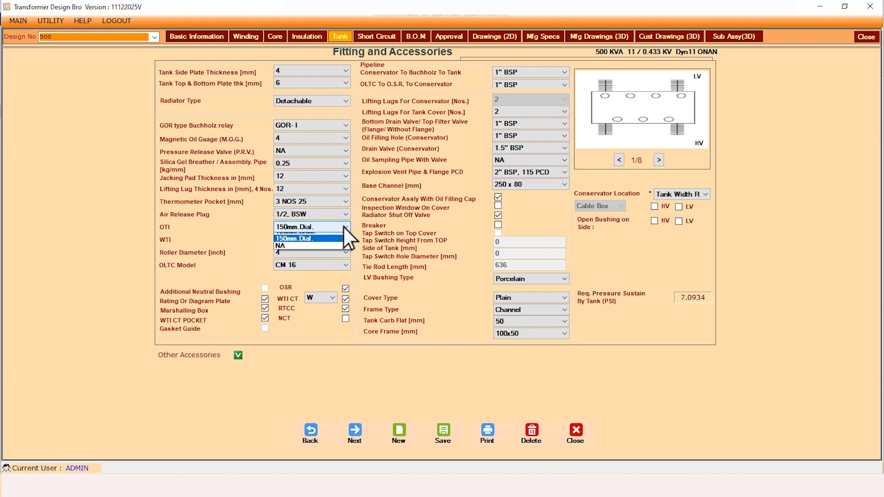
pyautogui.click(346, 253)
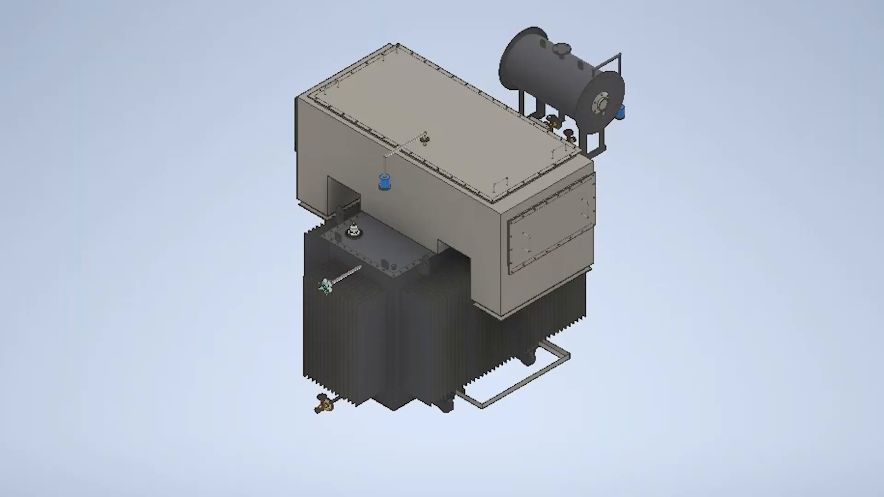
# - View the tank 2D drawing, then the four-flanged-radiator general arrangement drawing
pyautogui.click(150, 484)
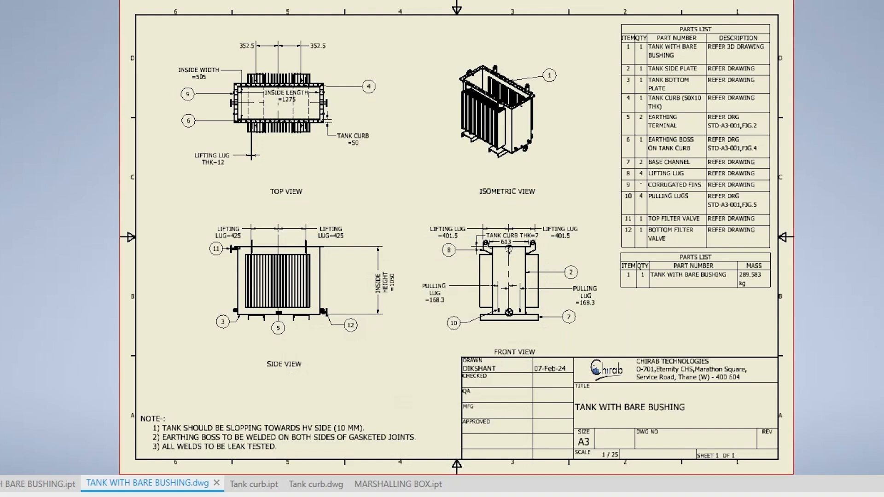
pyautogui.click(327, 484)
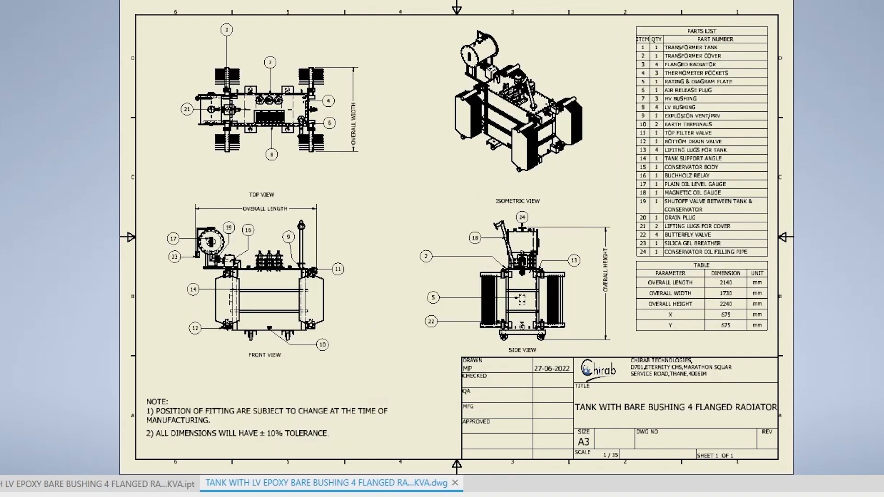